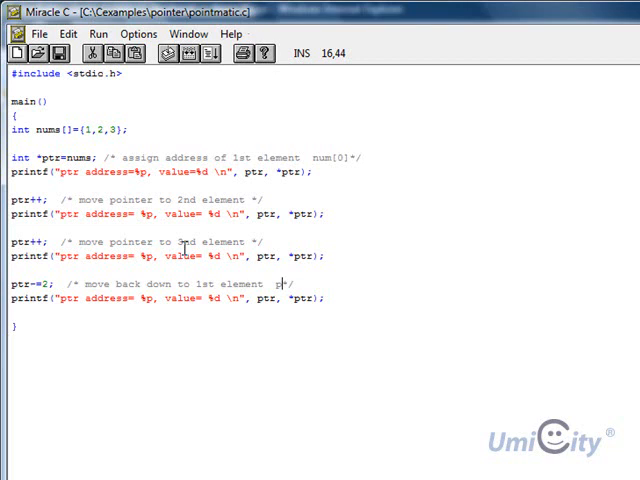
Finish the last comment as 'ptr=ptr - 2' and head to the Run menu.
left_click(104, 38)
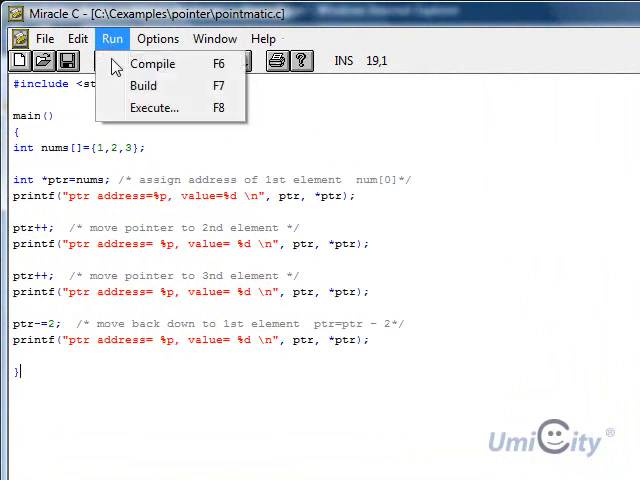
left_click(154, 108)
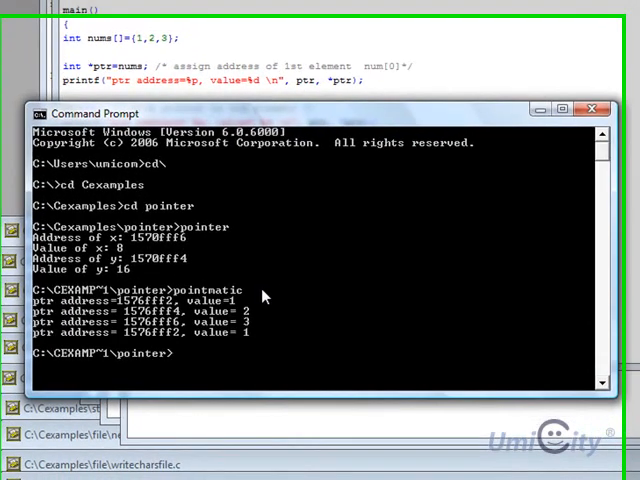